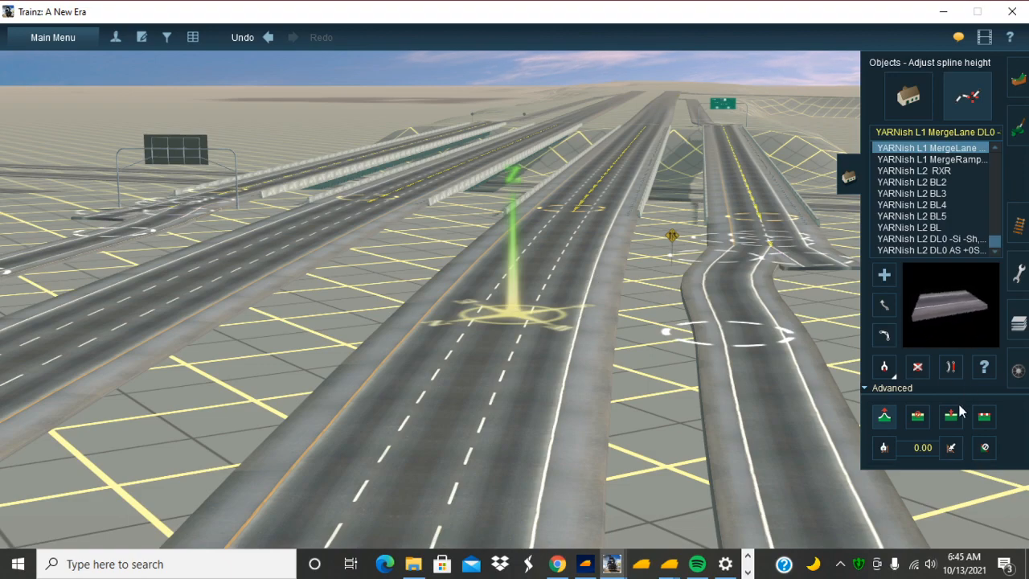
mouse_move(951, 414)
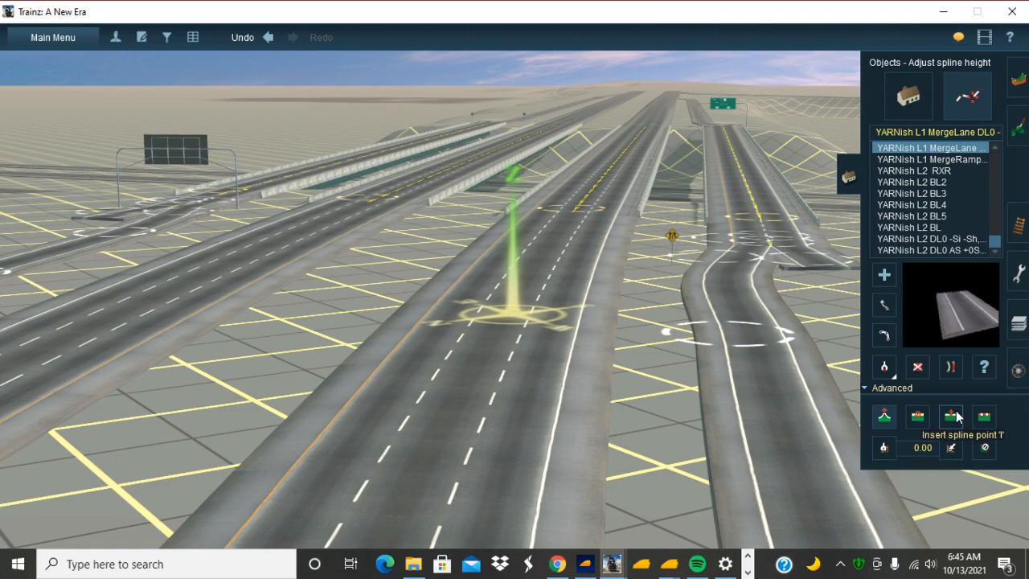
mouse_move(759, 443)
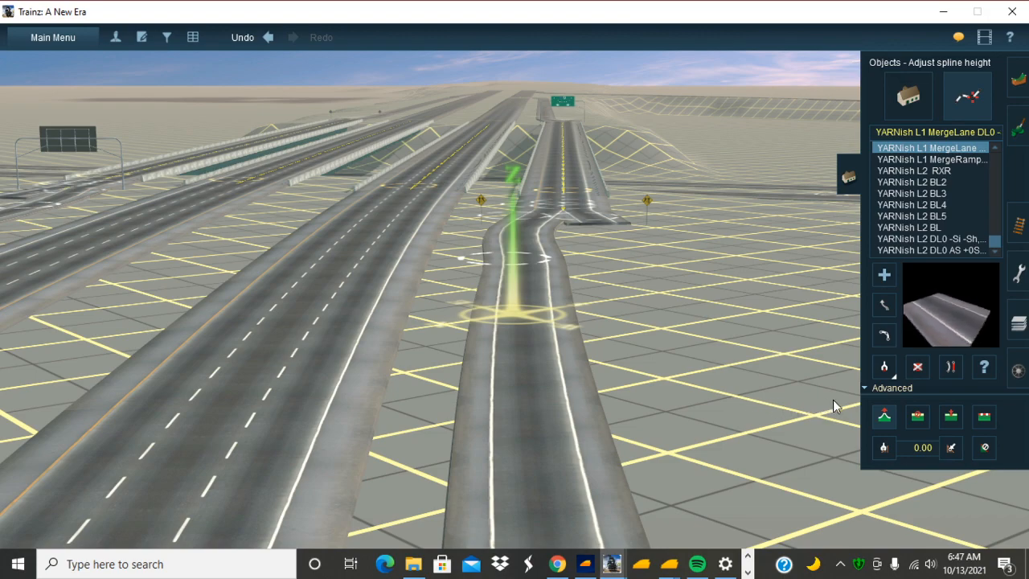
mouse_move(950, 416)
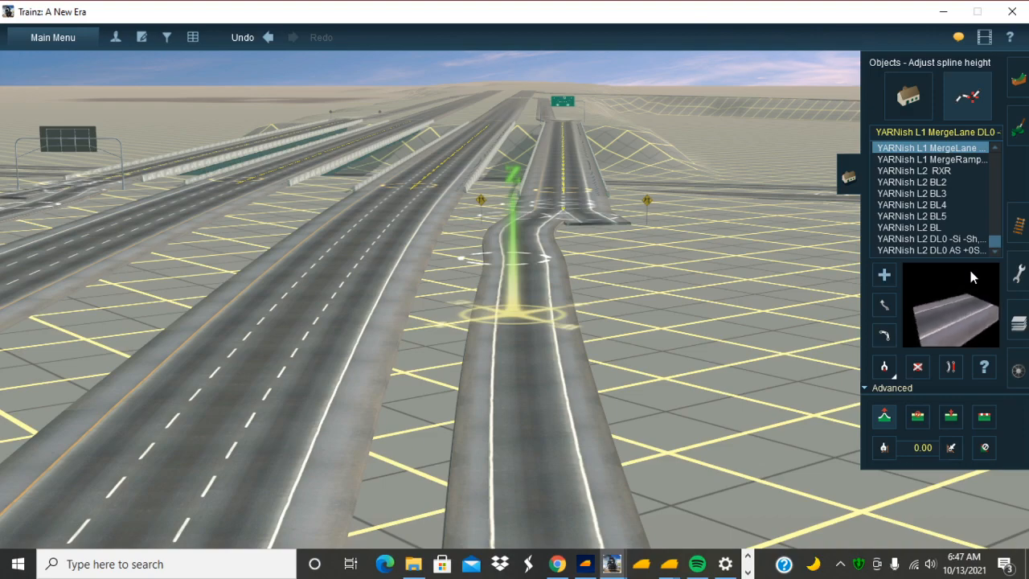
click(929, 238)
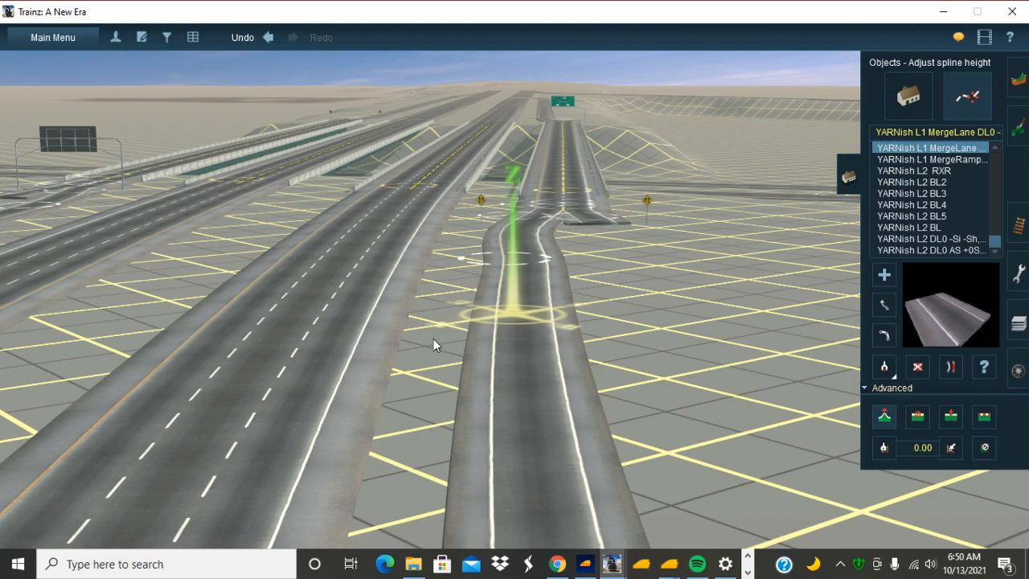
mouse_move(378, 341)
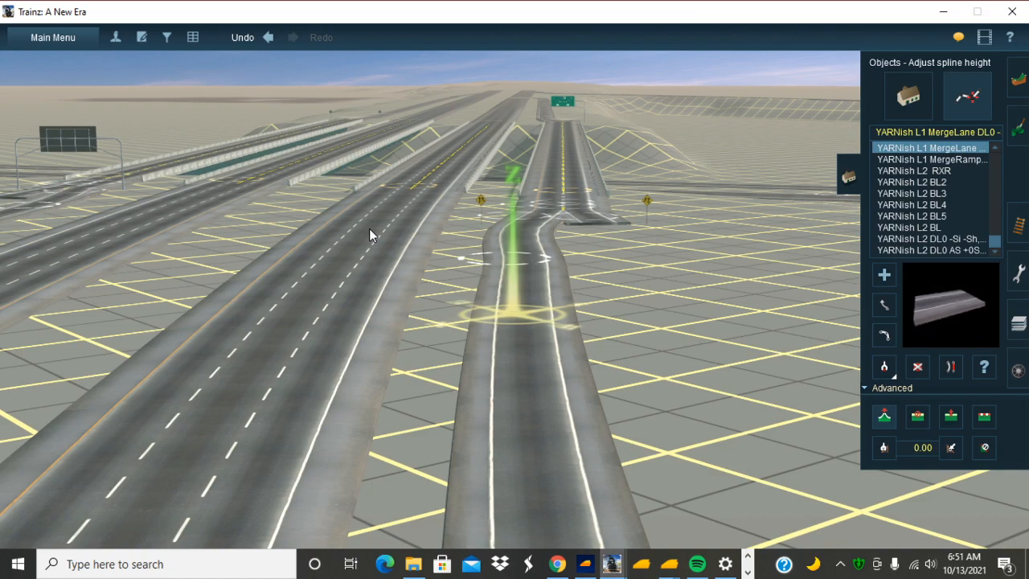
mouse_move(384, 183)
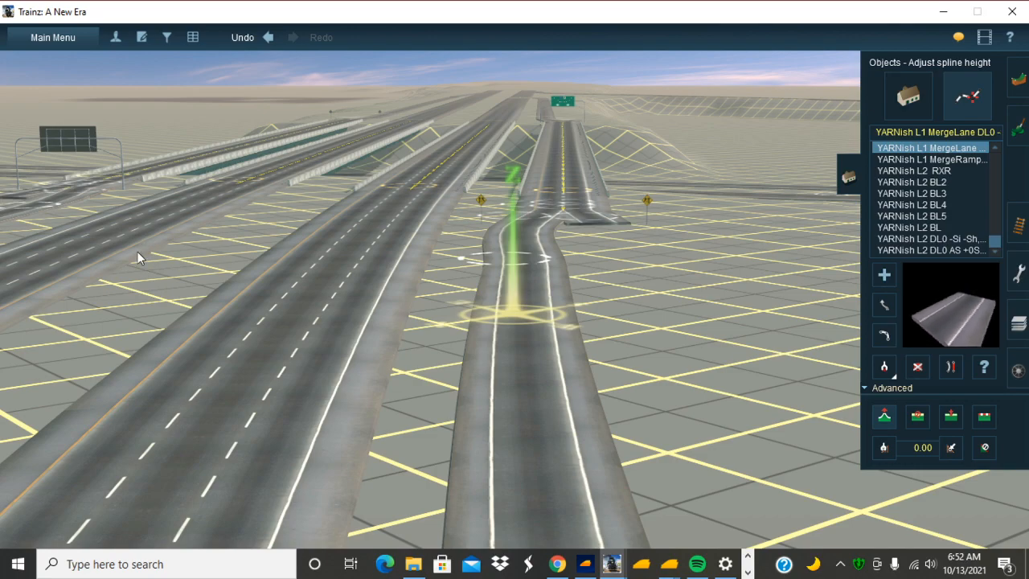
mouse_move(136, 186)
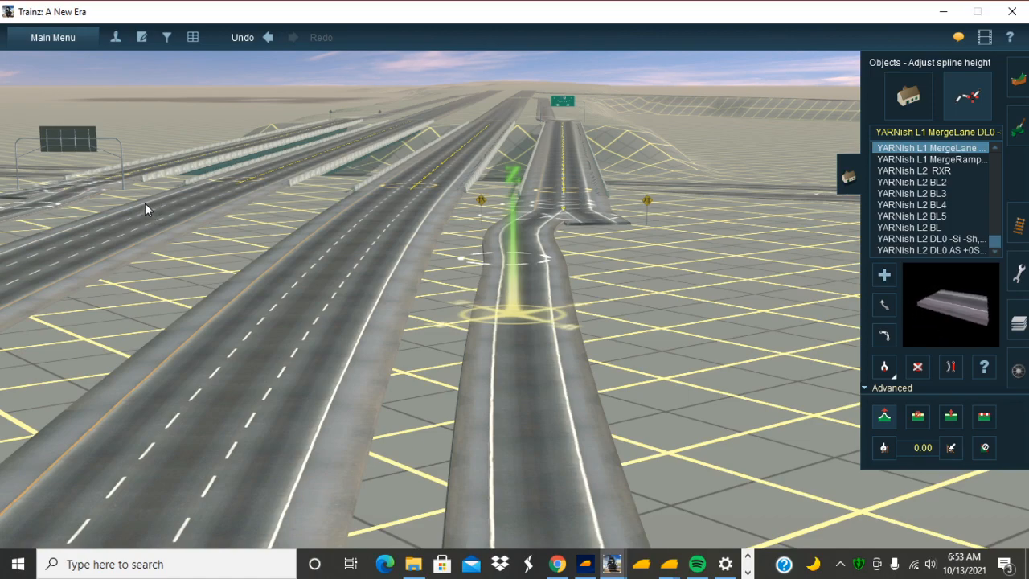
mouse_move(87, 251)
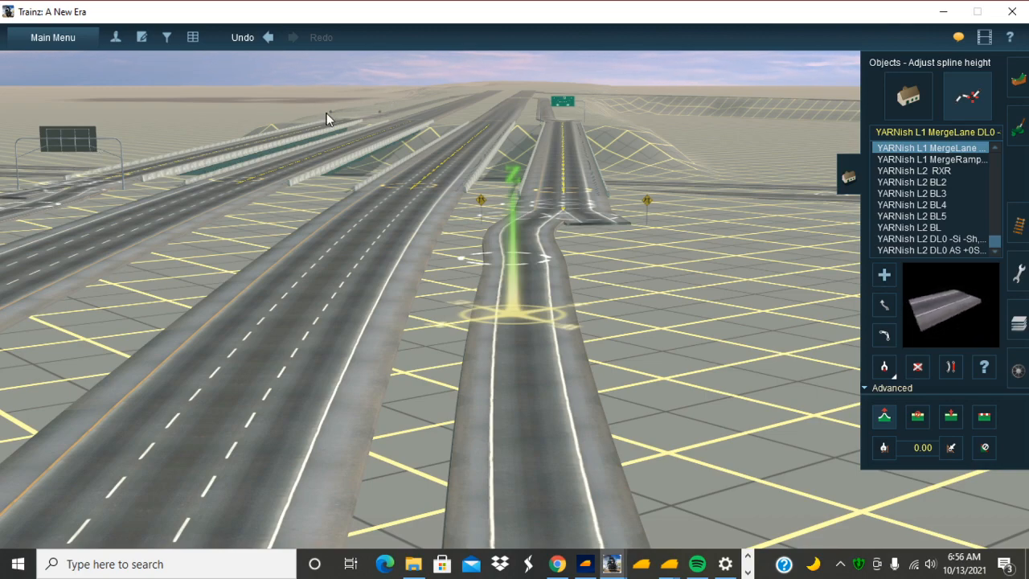
mouse_move(482, 141)
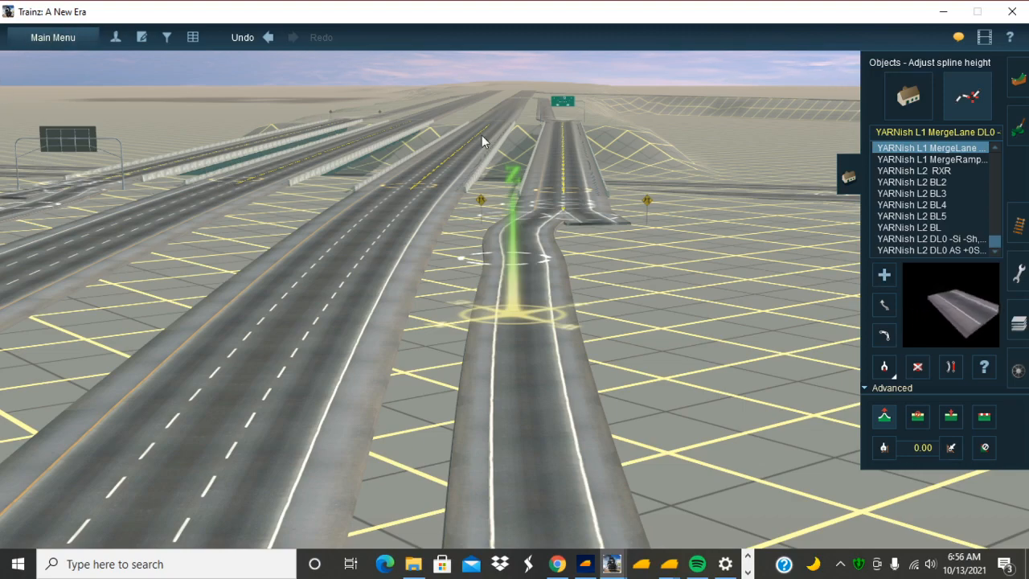